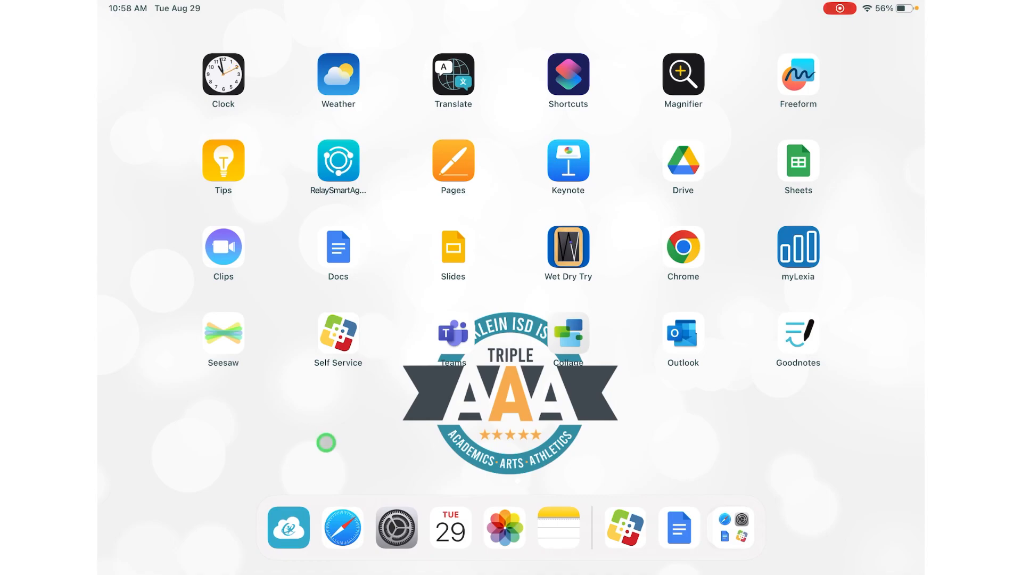
- Turn off Prevent Cross-Site Tracking in Safari's settings and return to the home screen
left_click(396, 529)
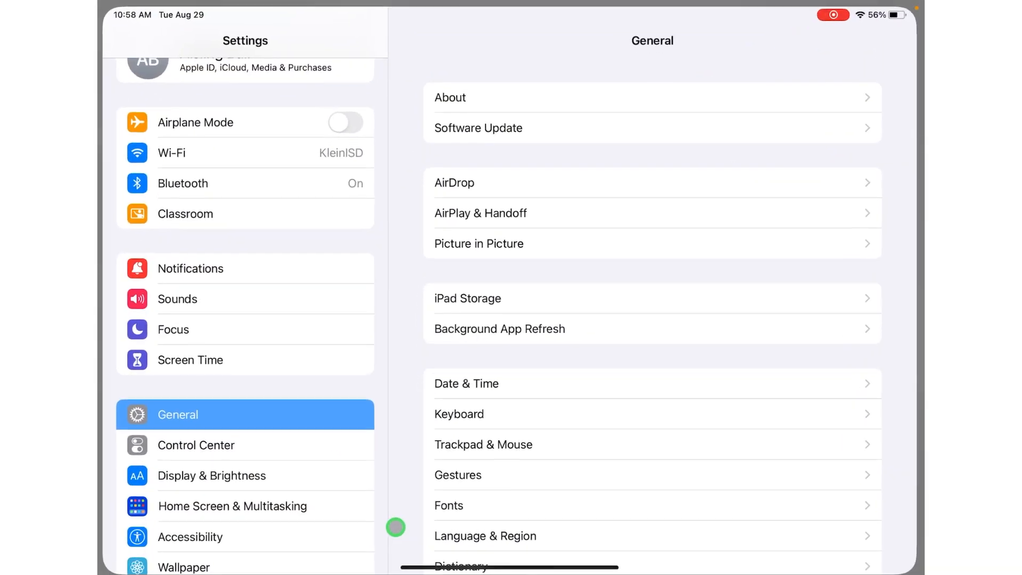
scroll("down", 3)
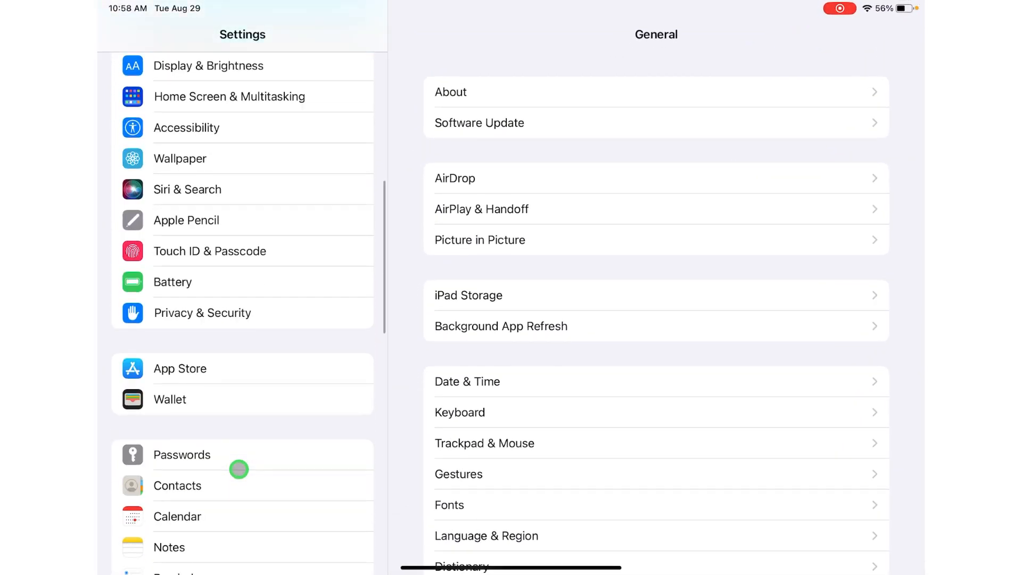
scroll("down", 3)
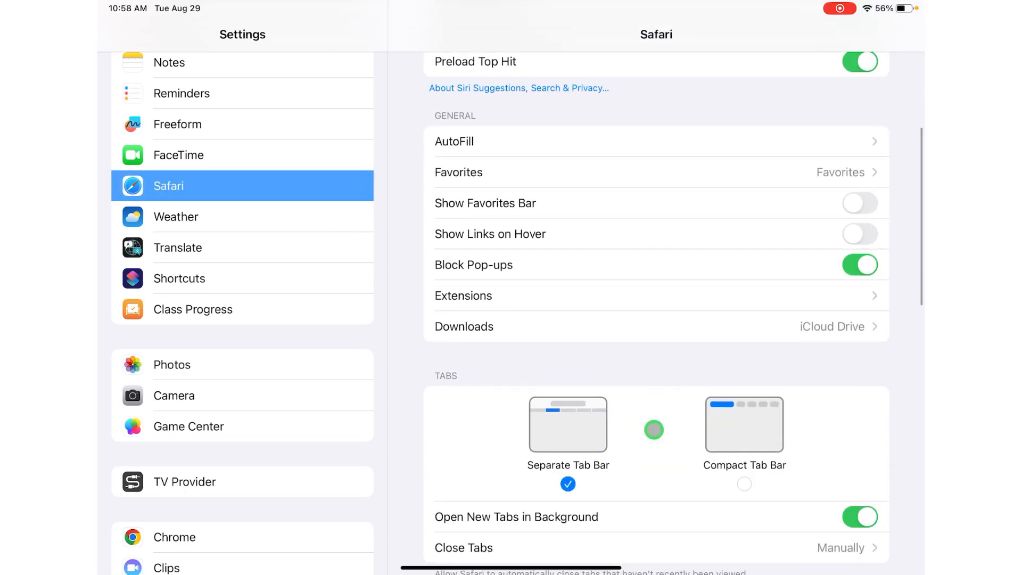
scroll("down", 3)
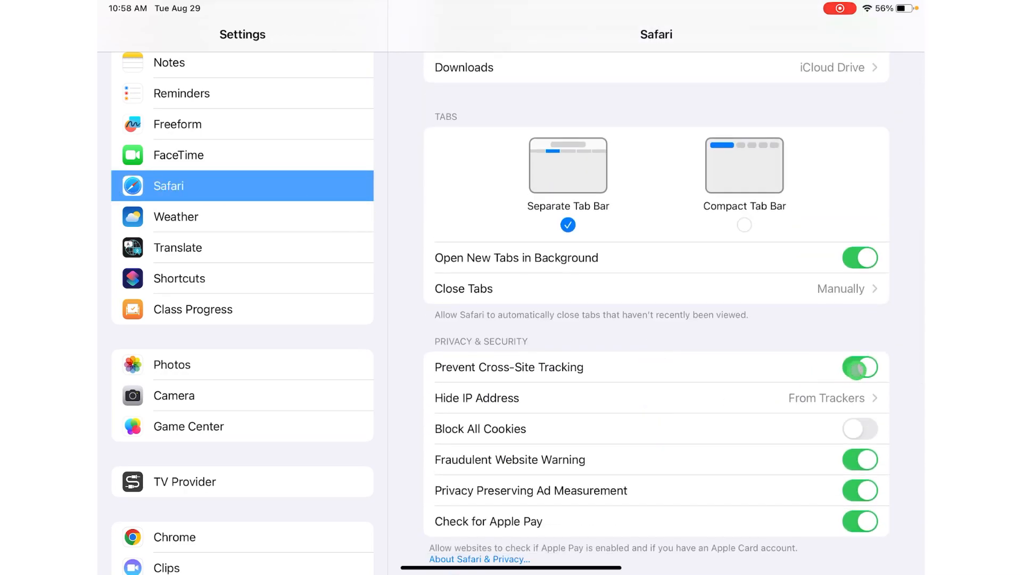
left_click(859, 366)
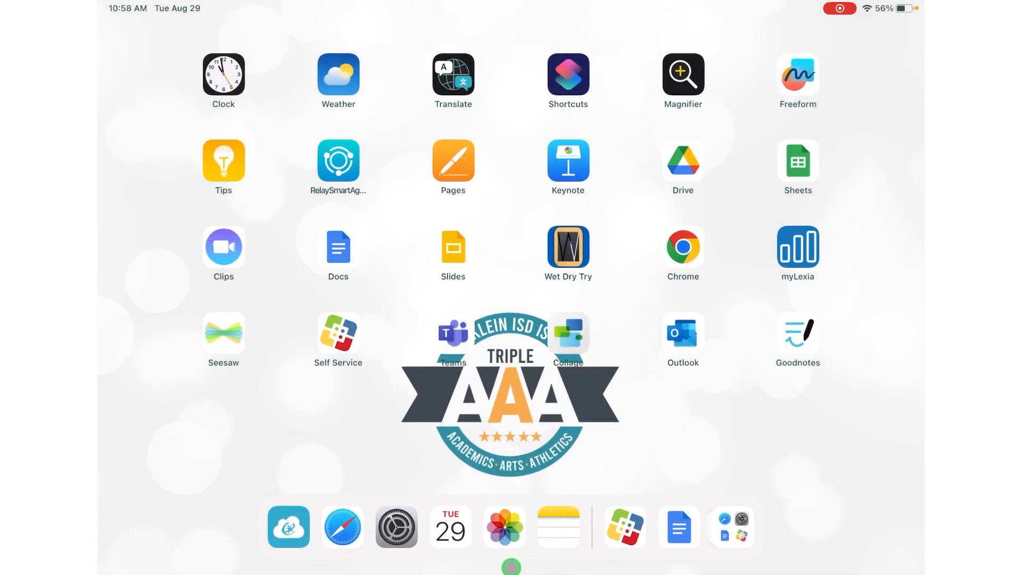
left_click(343, 526)
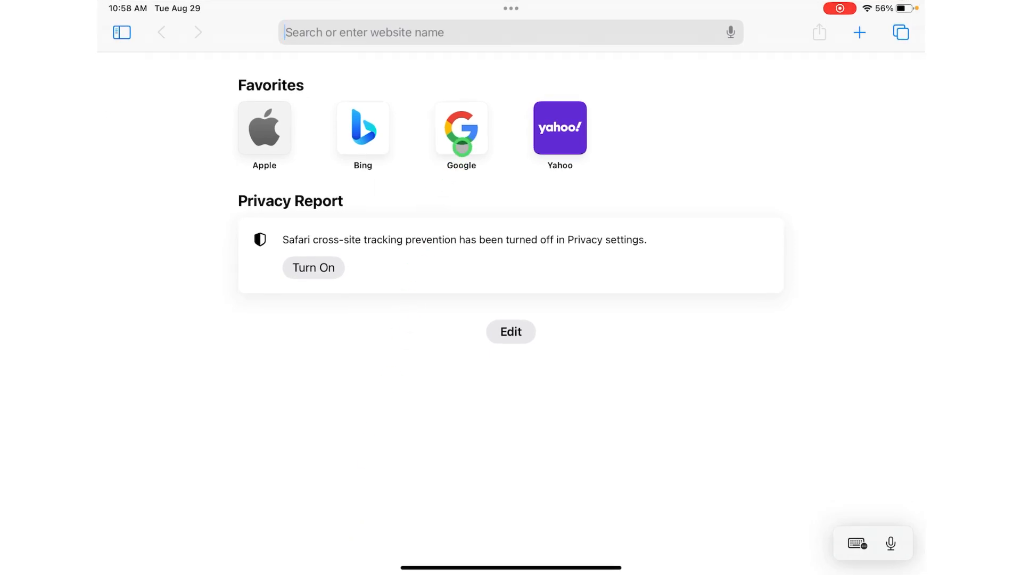
left_click(461, 128)
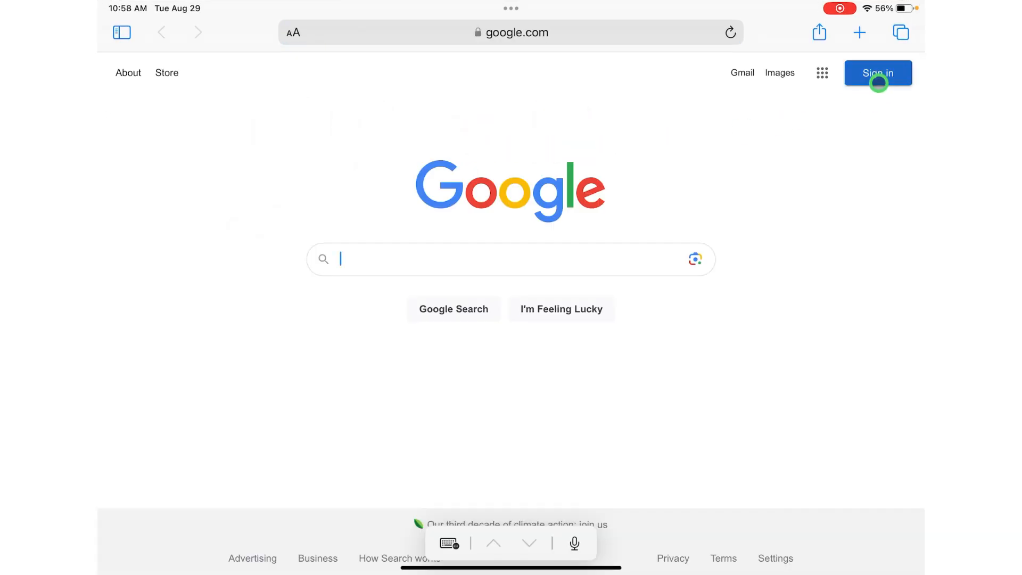
left_click(878, 72)
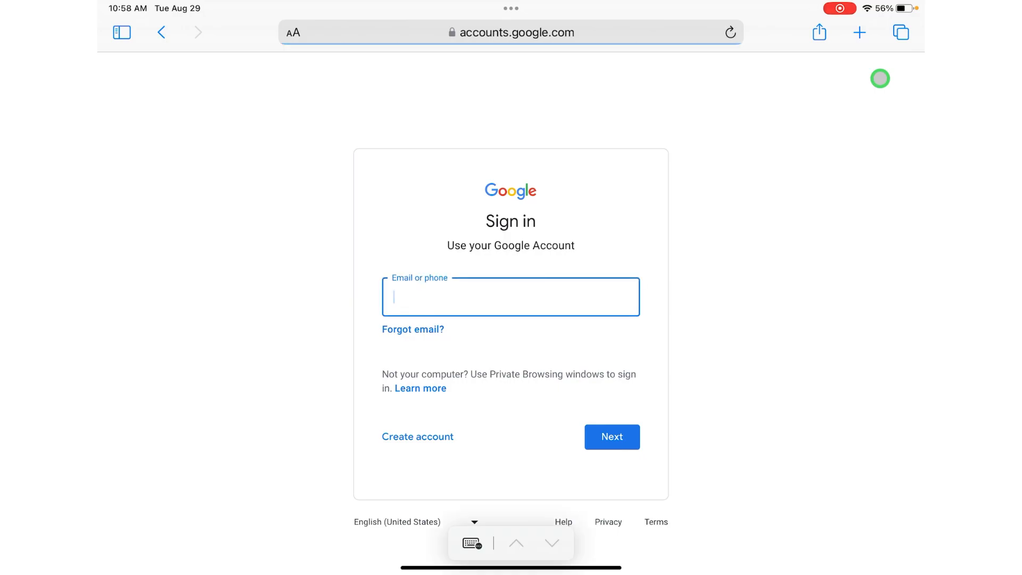
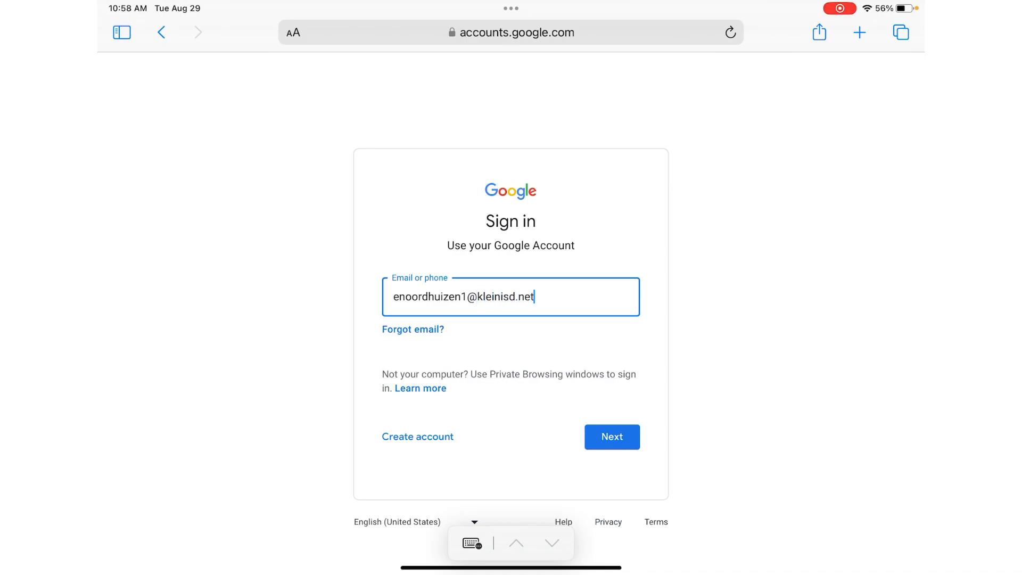
left_click(613, 436)
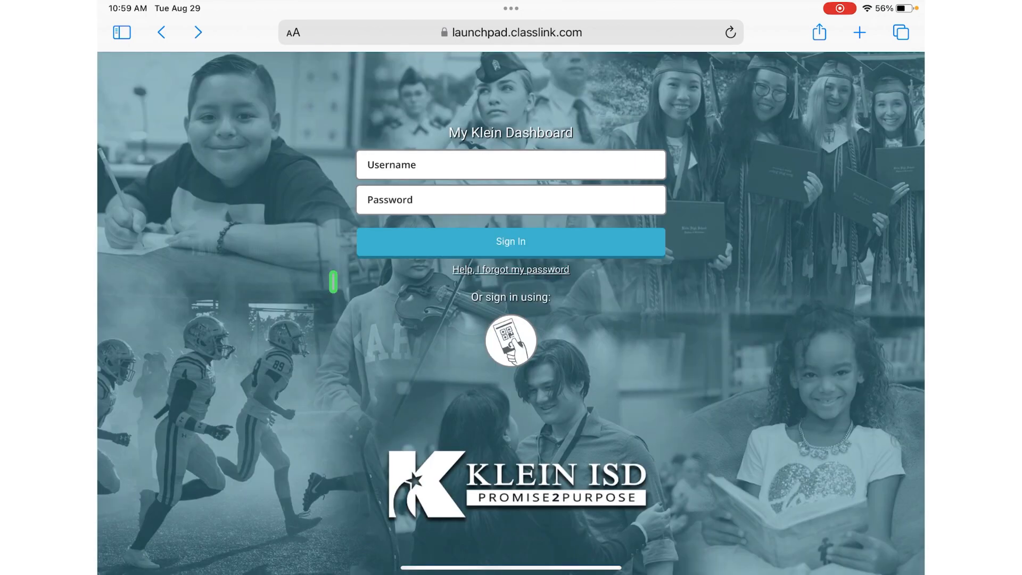
mouse_move(416, 309)
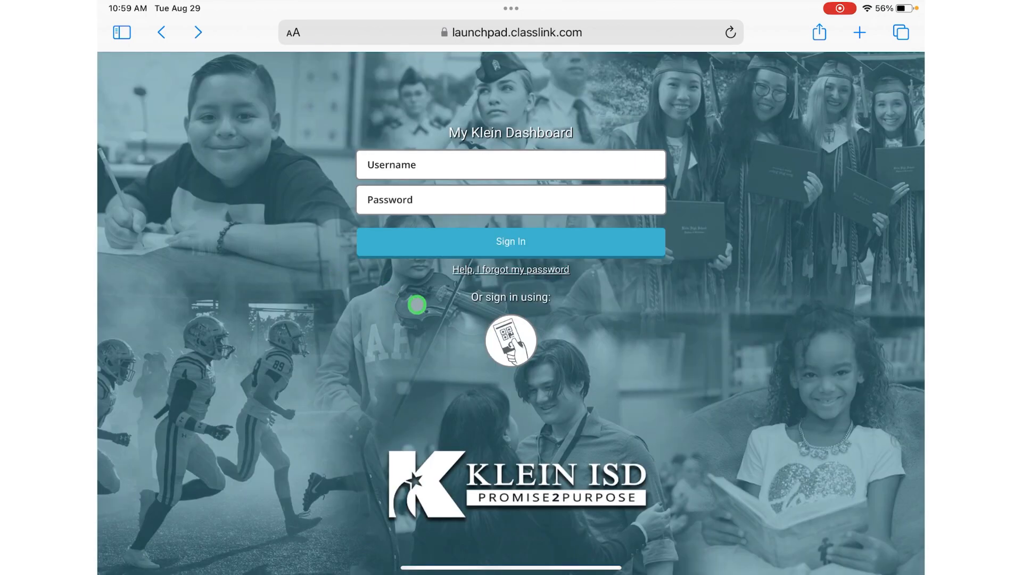
left_click(511, 342)
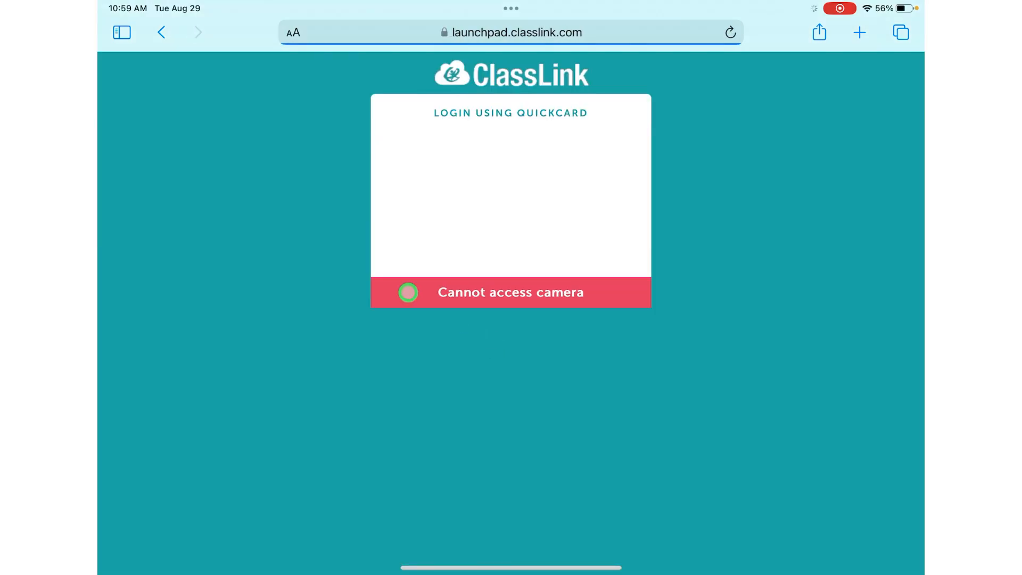
left_click(161, 32)
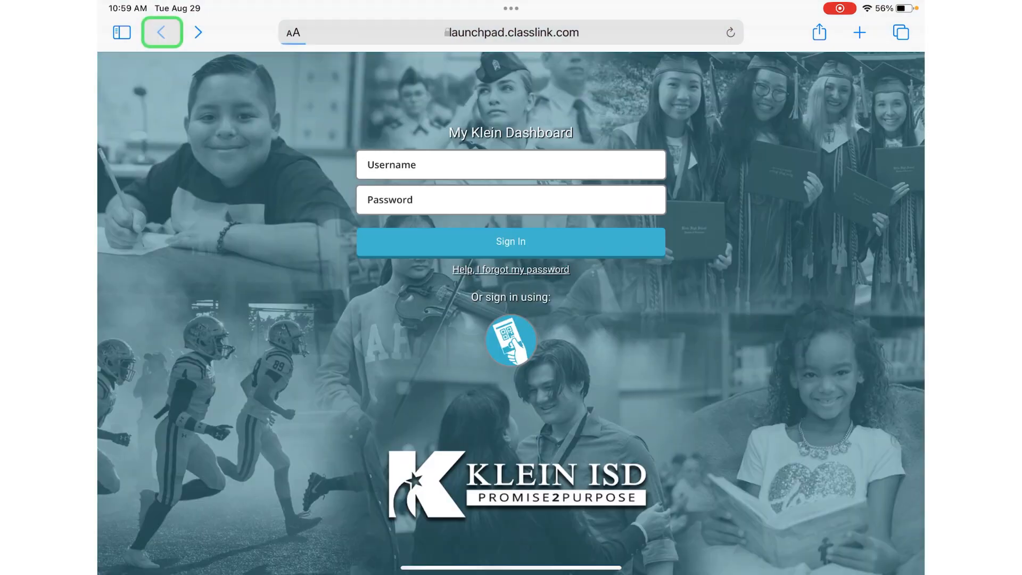
left_click(511, 164)
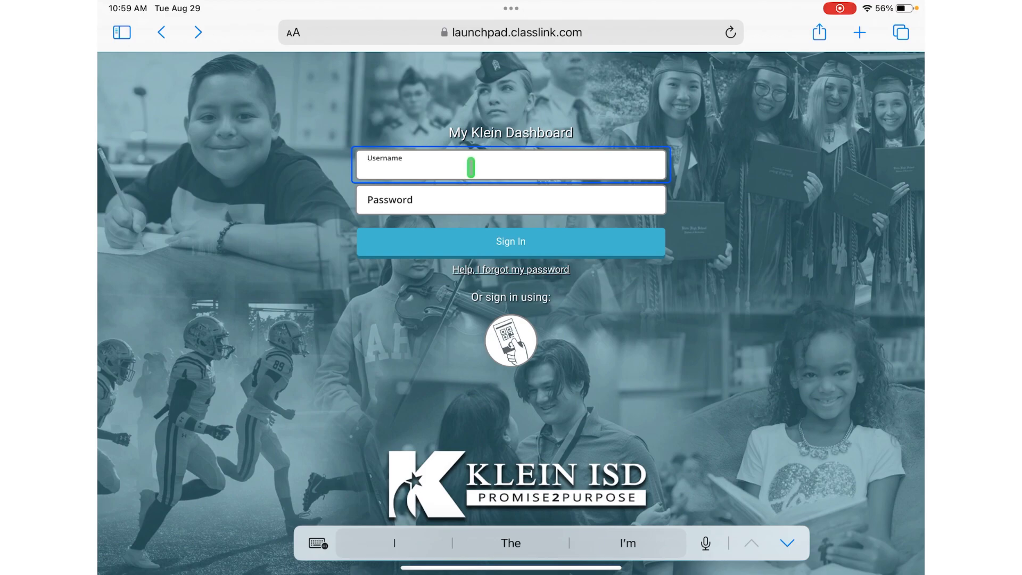
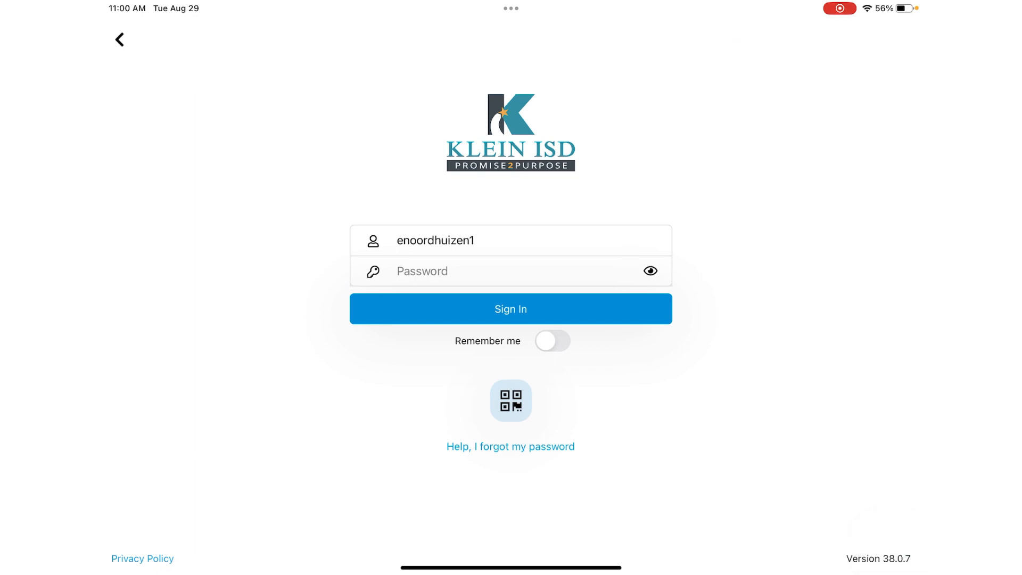
- Enter the password and sign in to the Klein ISD ClassLink account to reach My Apps
left_click(509, 271)
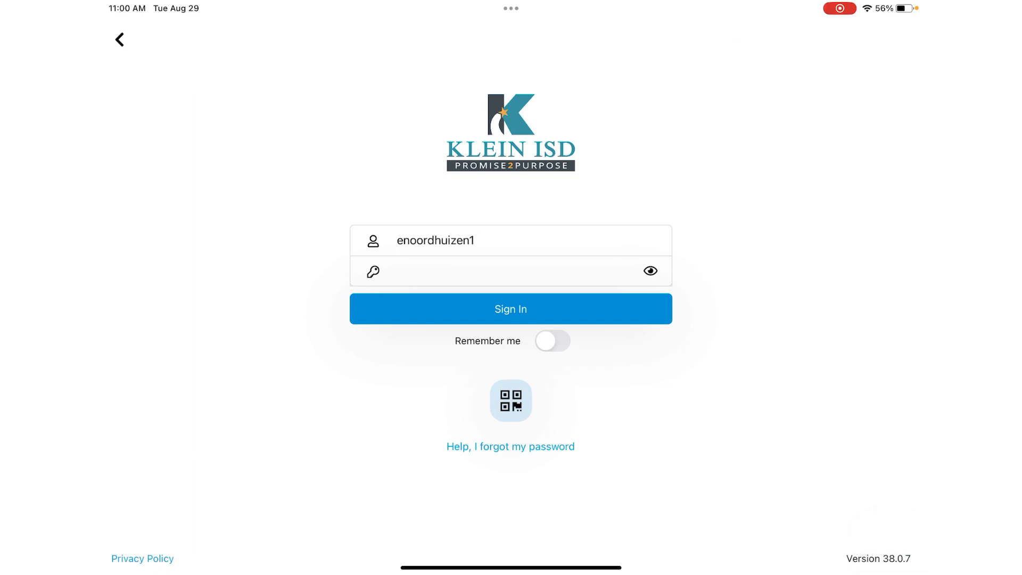
left_click(501, 309)
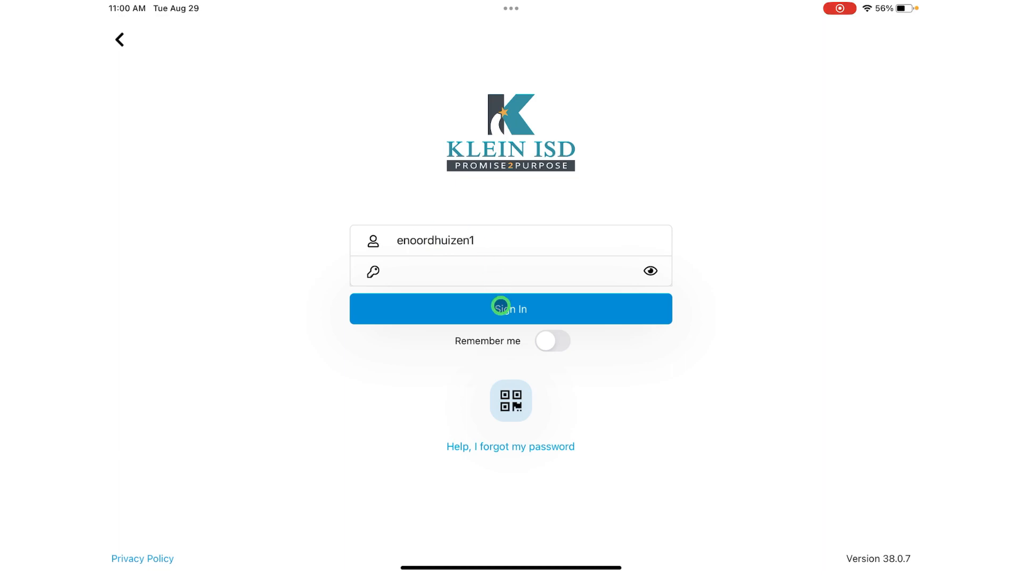
left_click(511, 309)
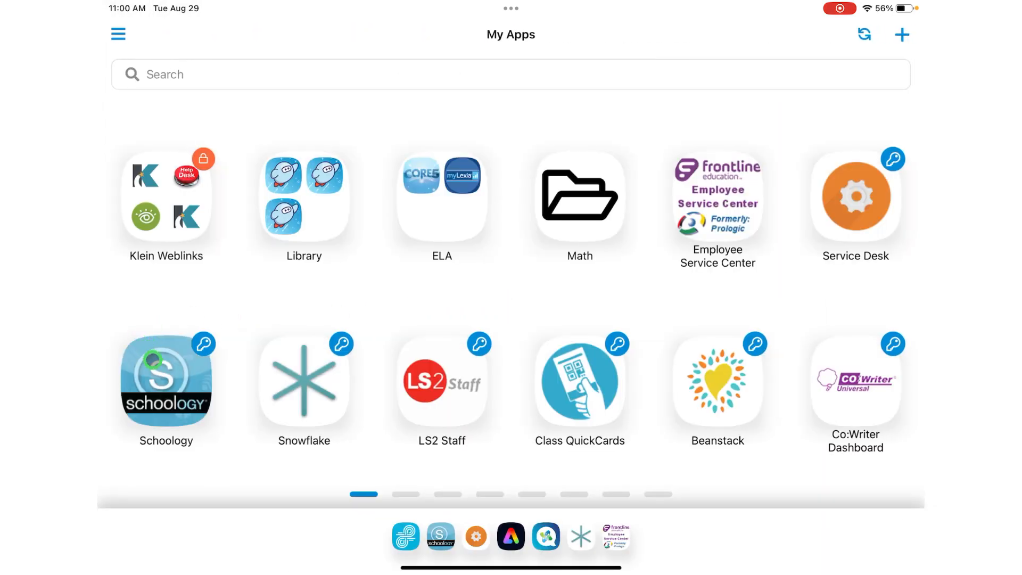
- Launch Schoology from My Apps and open its home page in Safari
left_click(166, 380)
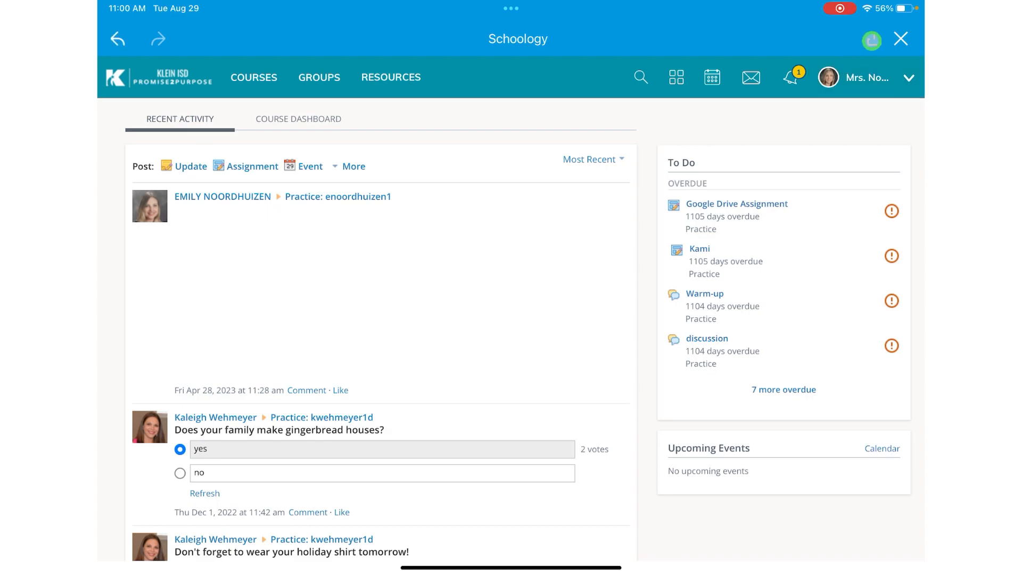
left_click(873, 39)
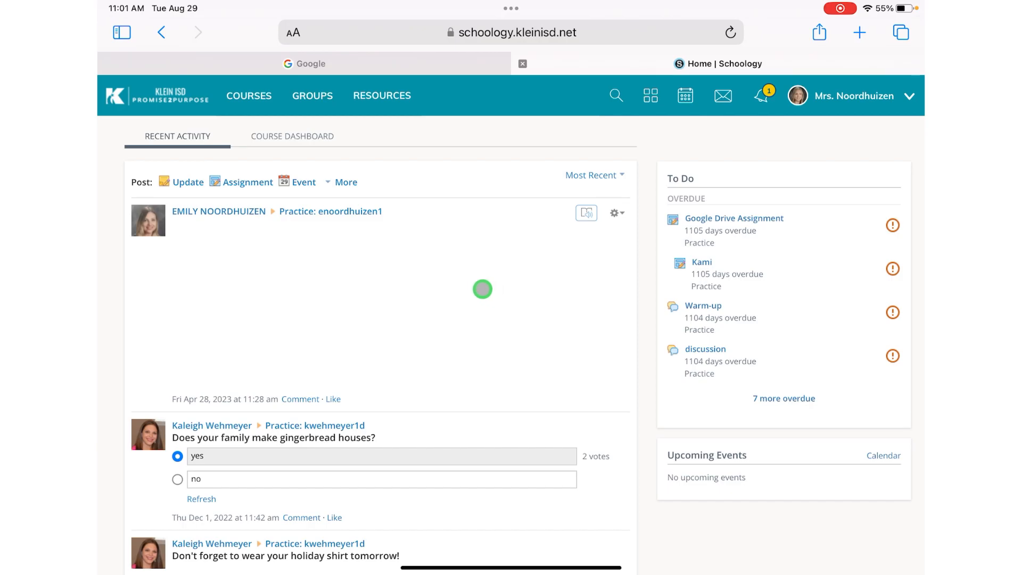
- Show the Google Drive Resource App files under Resources > Apps
left_click(381, 96)
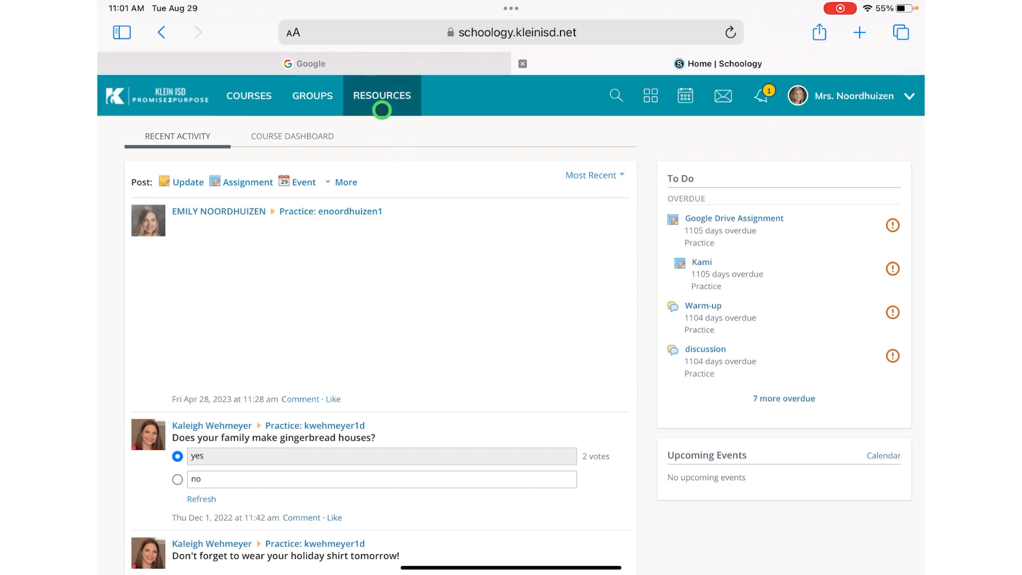
left_click(381, 96)
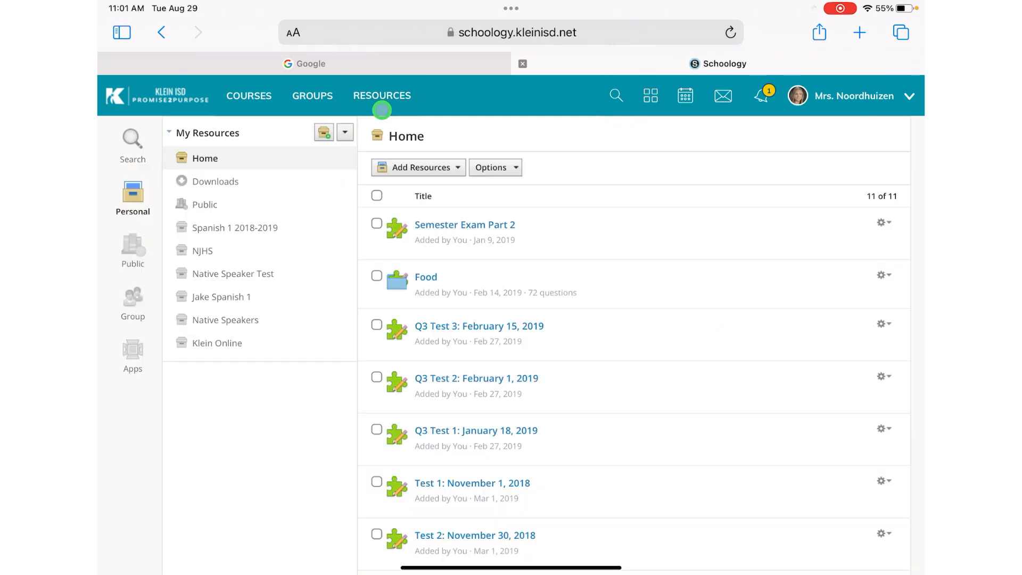
left_click(132, 349)
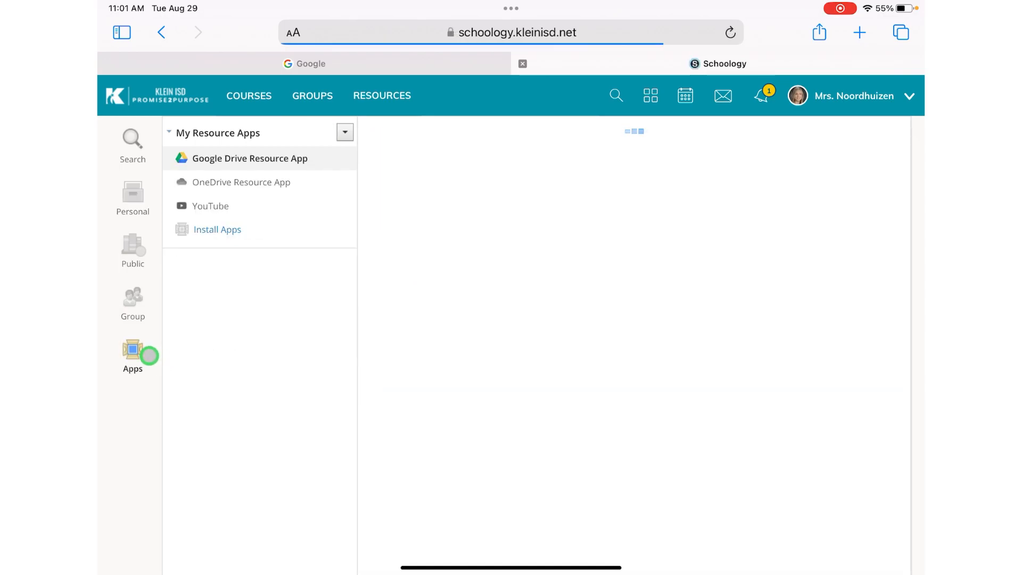
left_click(249, 159)
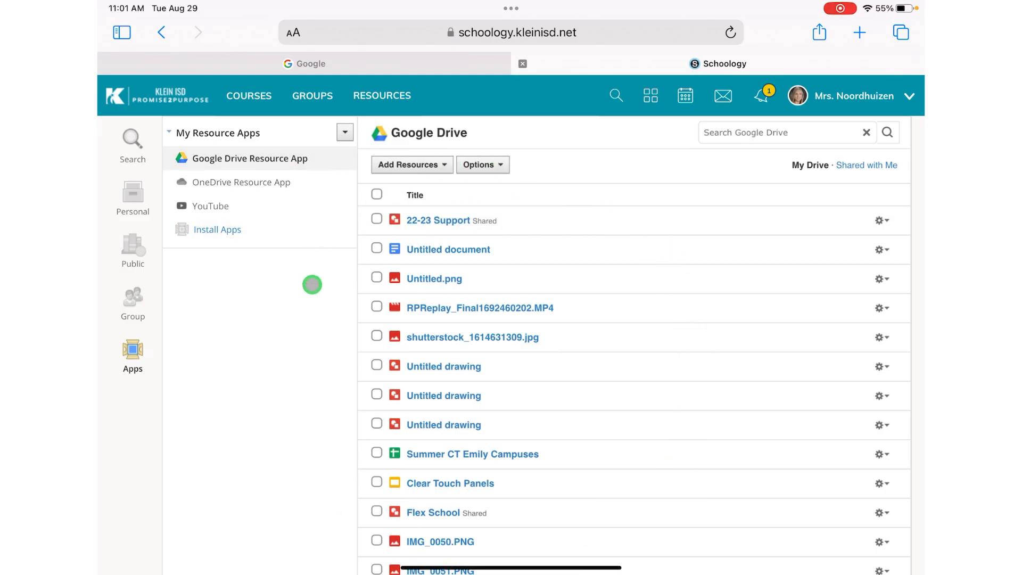
mouse_move(311, 326)
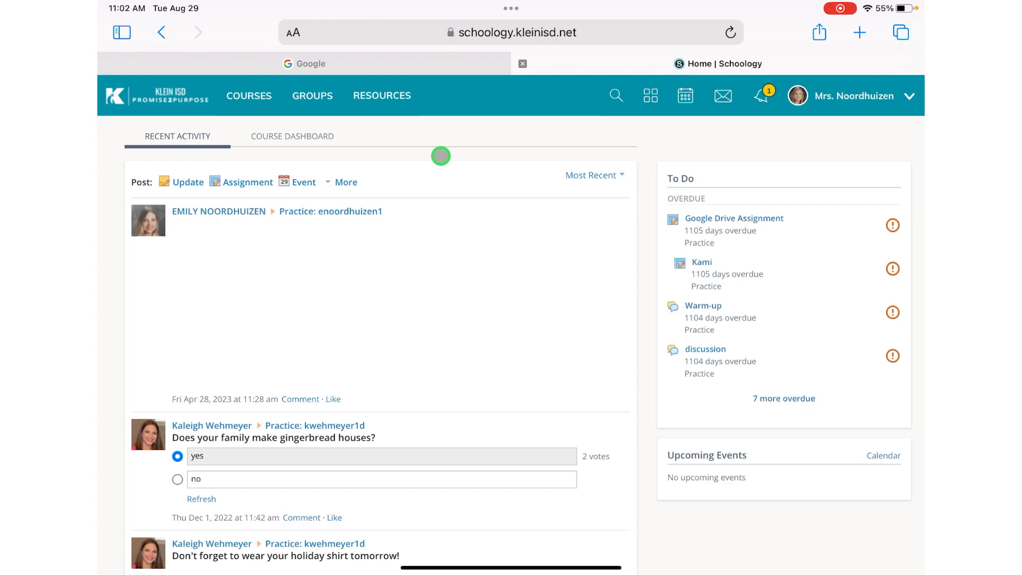
mouse_move(433, 159)
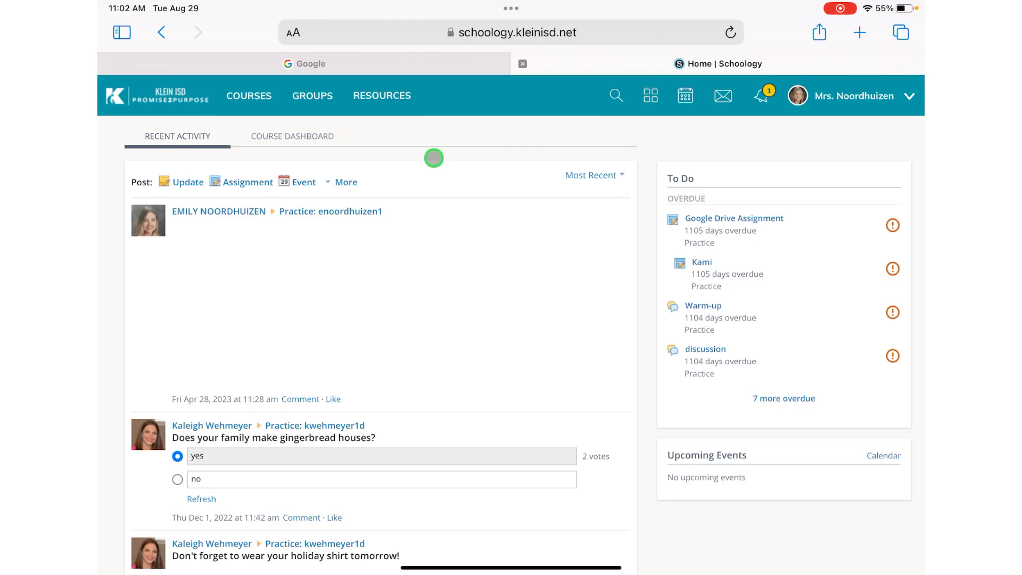
- Open the 'Google drive' assignment from the Practice course's Assignments folder
left_click(249, 105)
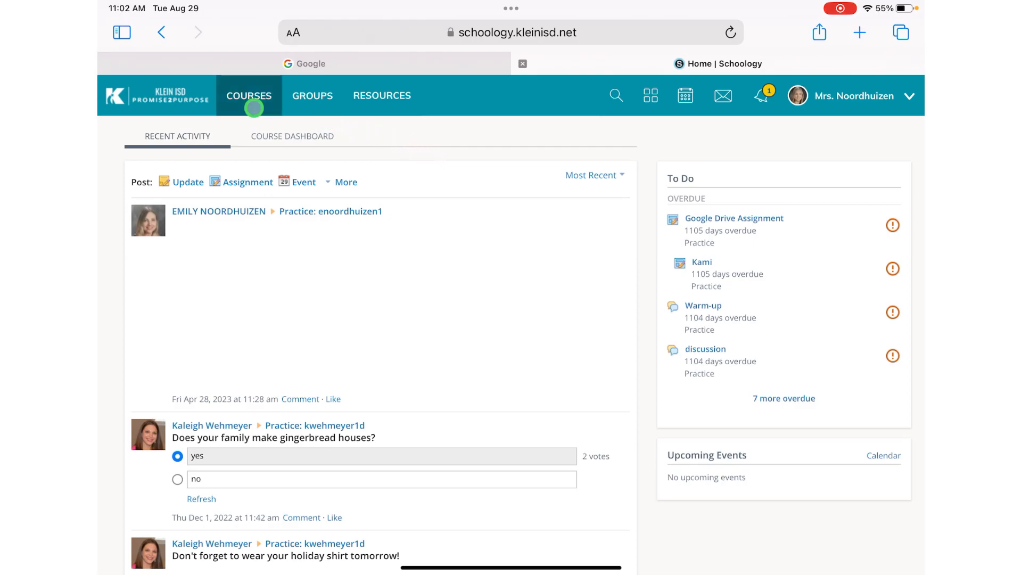
left_click(249, 96)
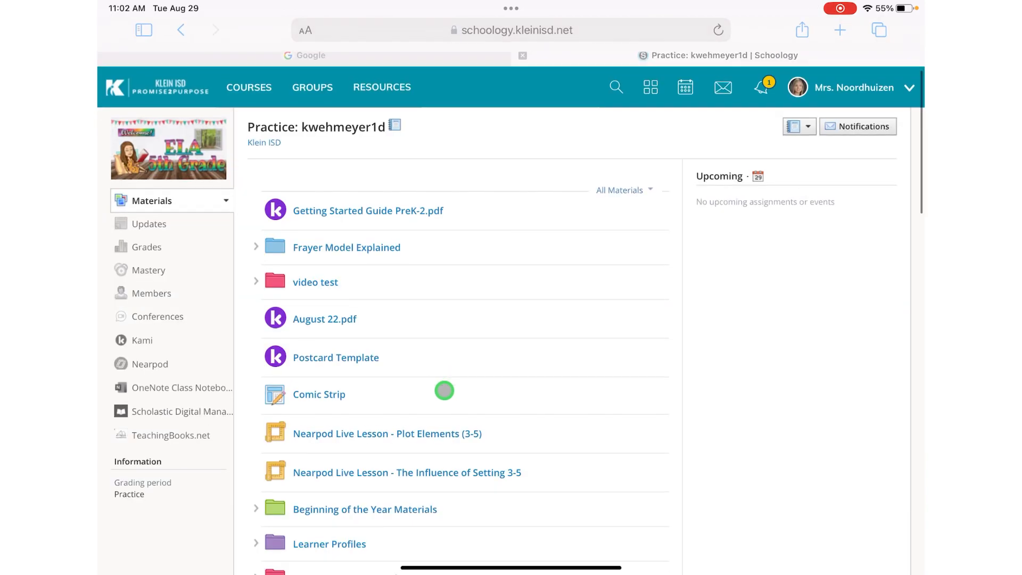
scroll("down", 3)
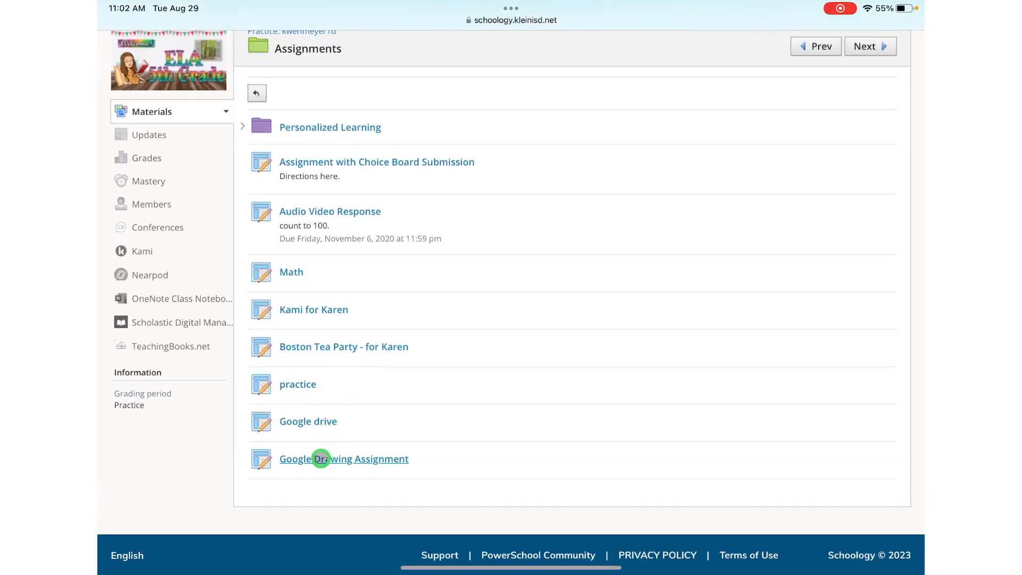
left_click(308, 422)
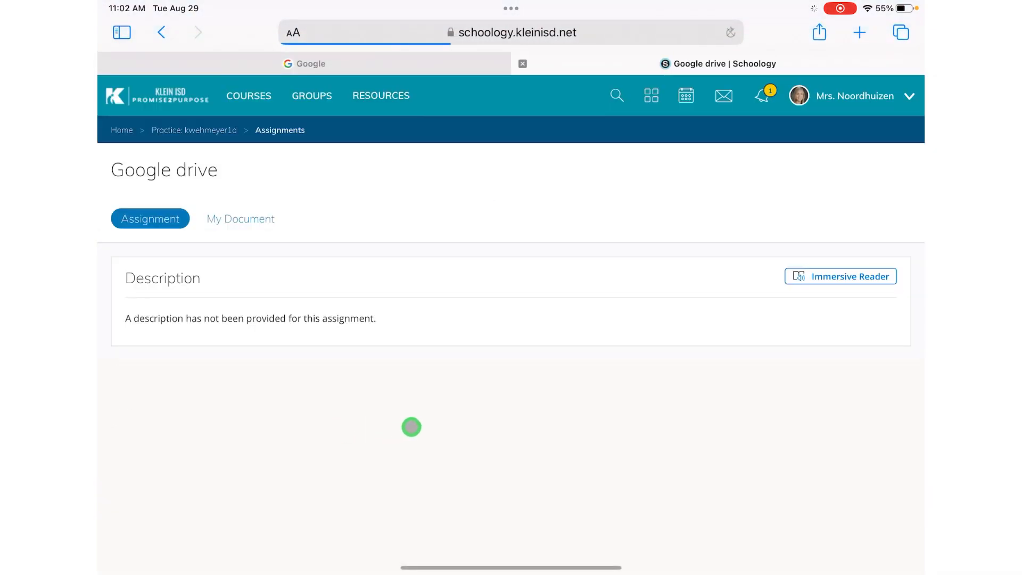
- Open My Document, choose the kleinisd.net account and allow Schoology access to Drive files
left_click(240, 219)
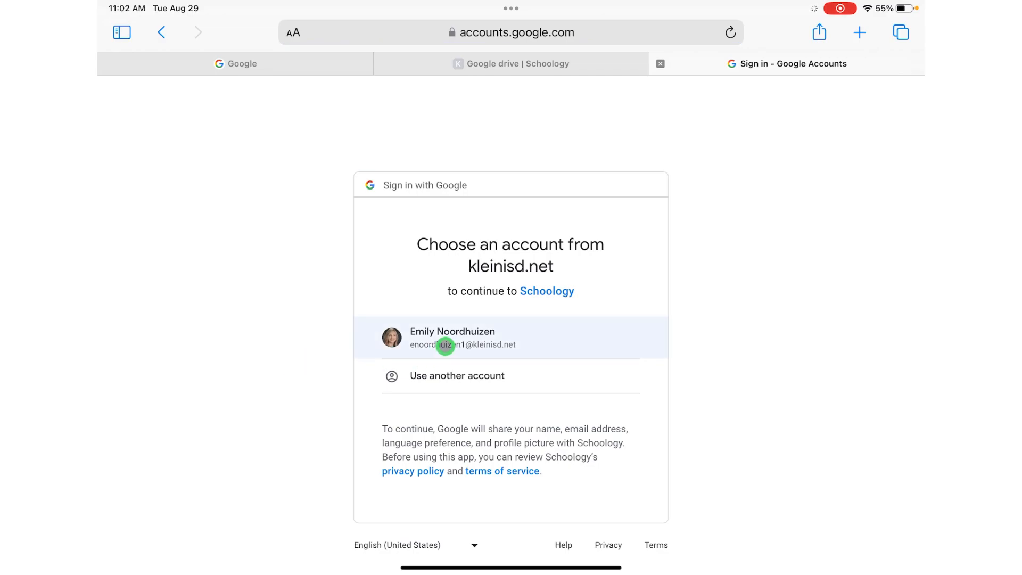
left_click(452, 338)
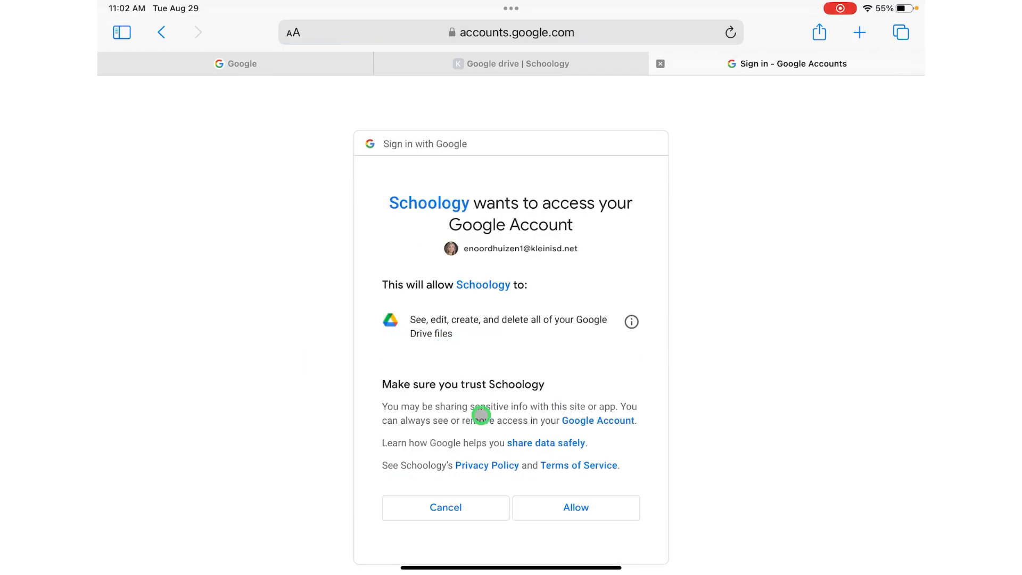
left_click(550, 507)
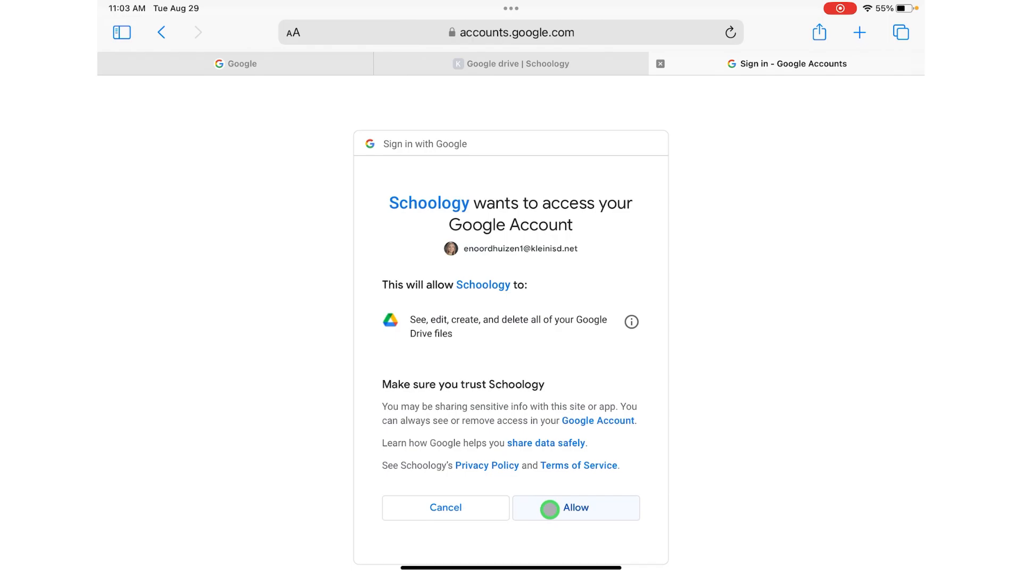
left_click(576, 508)
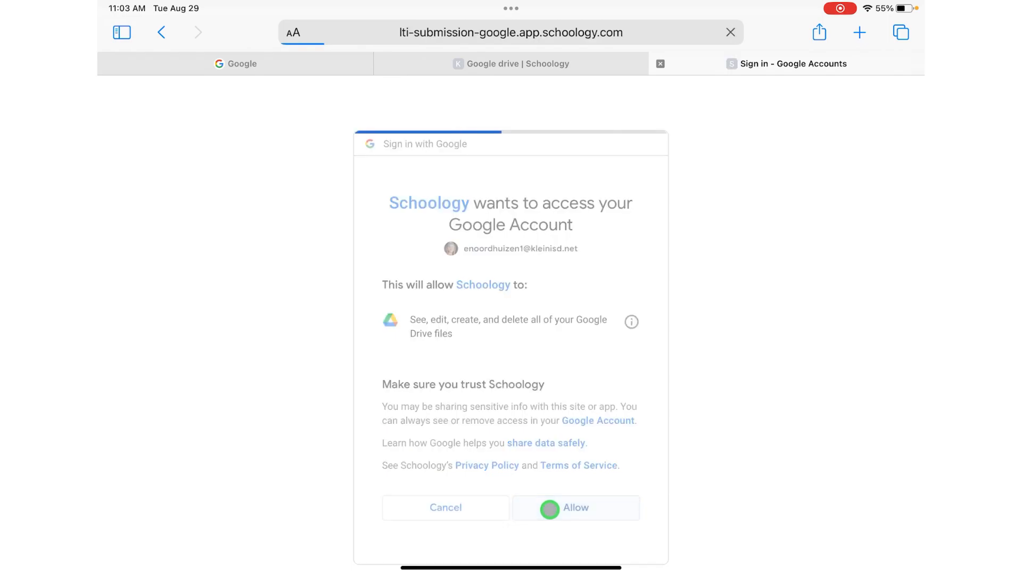
- Load the Calendar Playground slides in My Document and dismiss the Slides app prompt
left_click(552, 508)
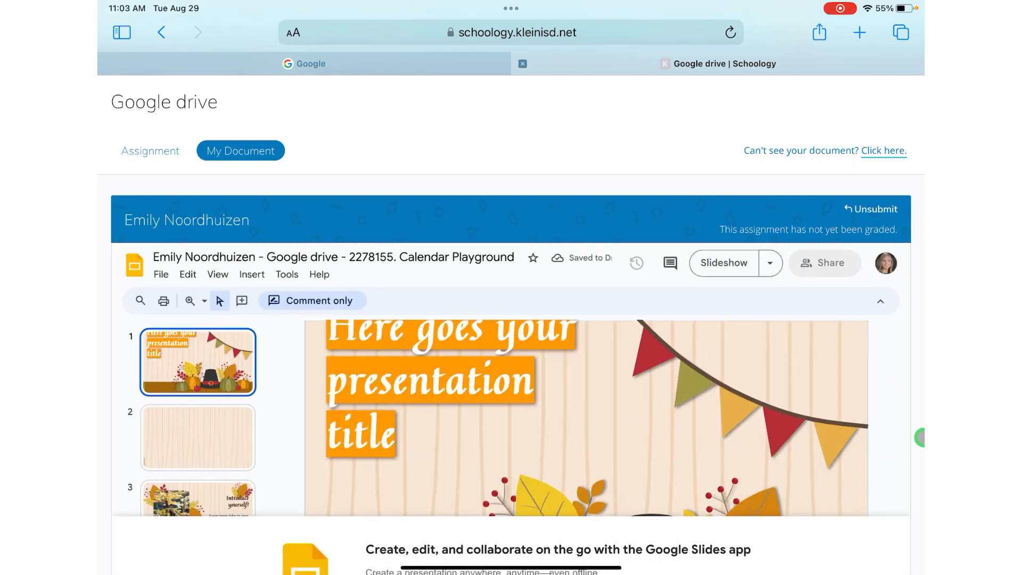
scroll("down", 3)
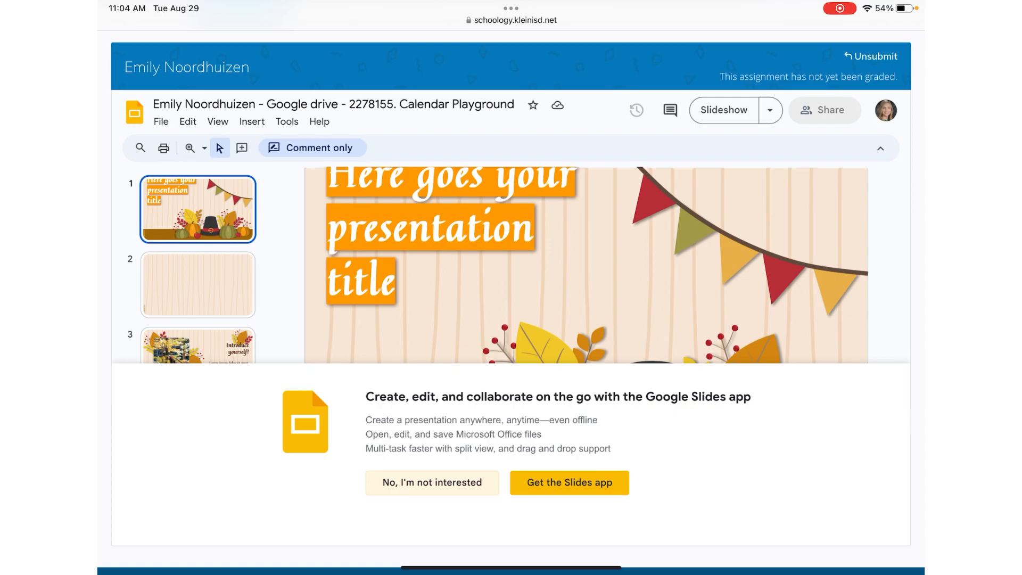
left_click(433, 484)
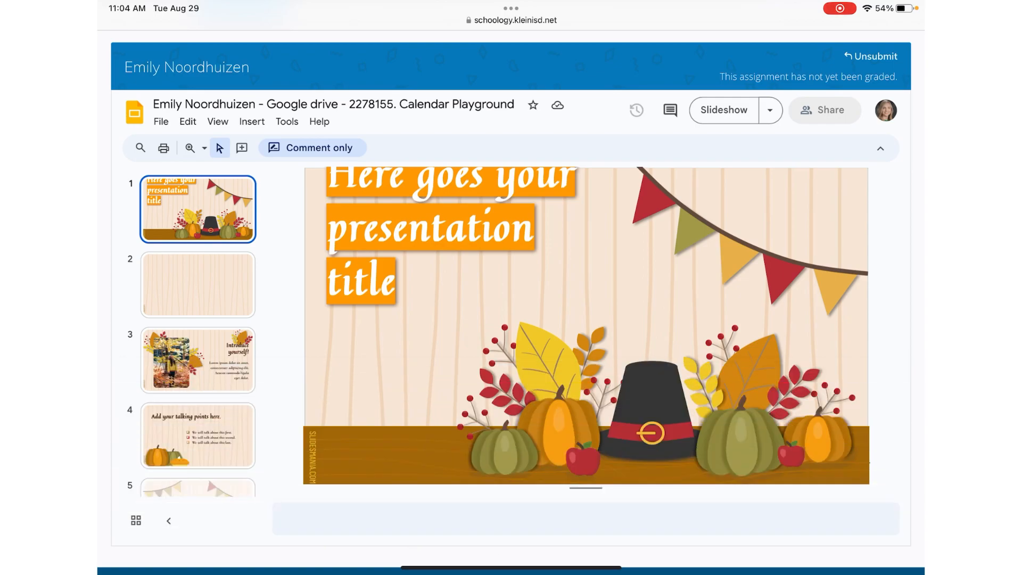